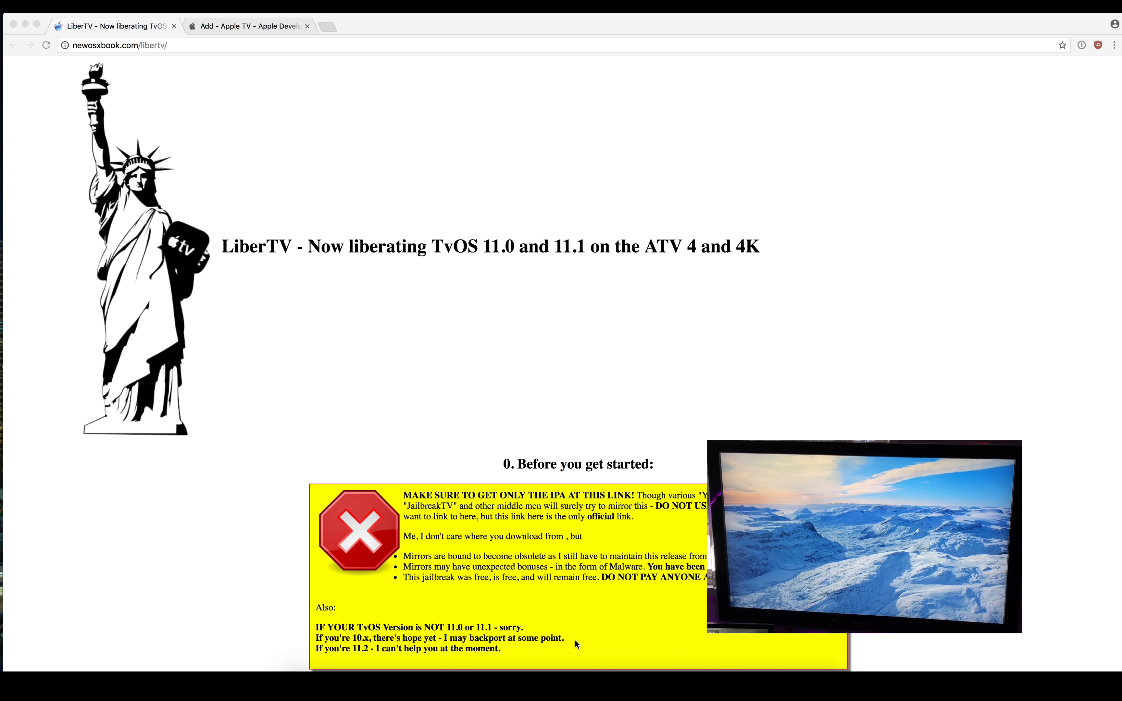
# Step: Scroll the LiberTV page on newosxbook.com down to the changelog and back up slightly
pyautogui.scroll(-3)
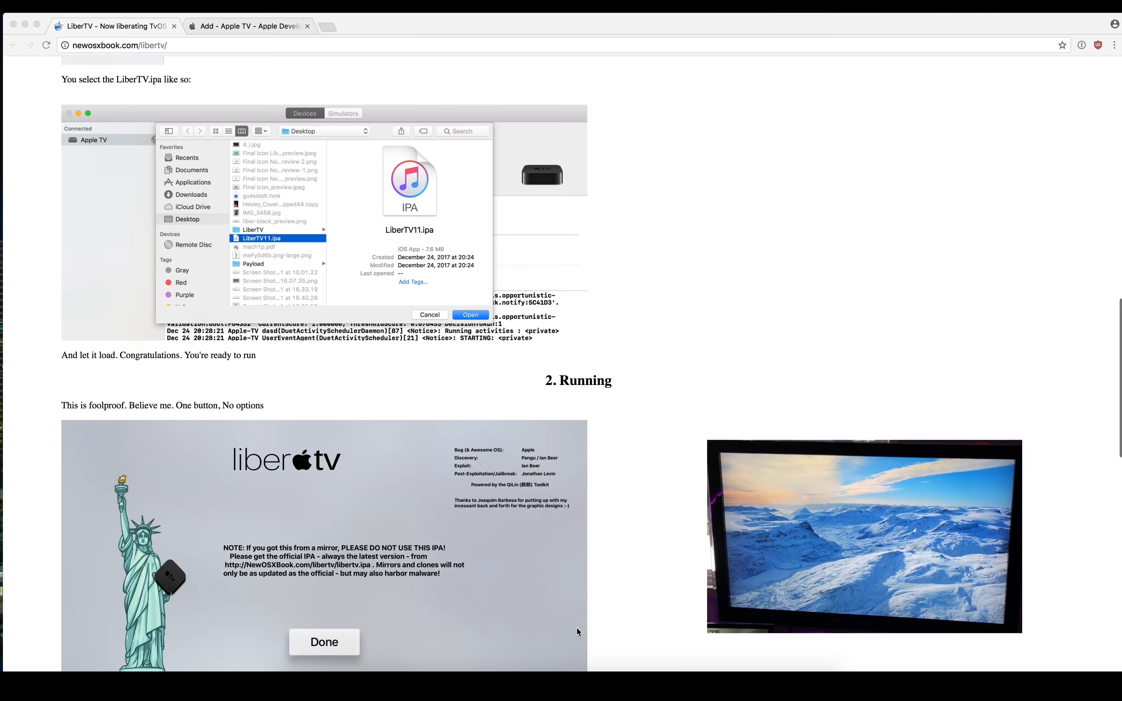
pyautogui.scroll(-3)
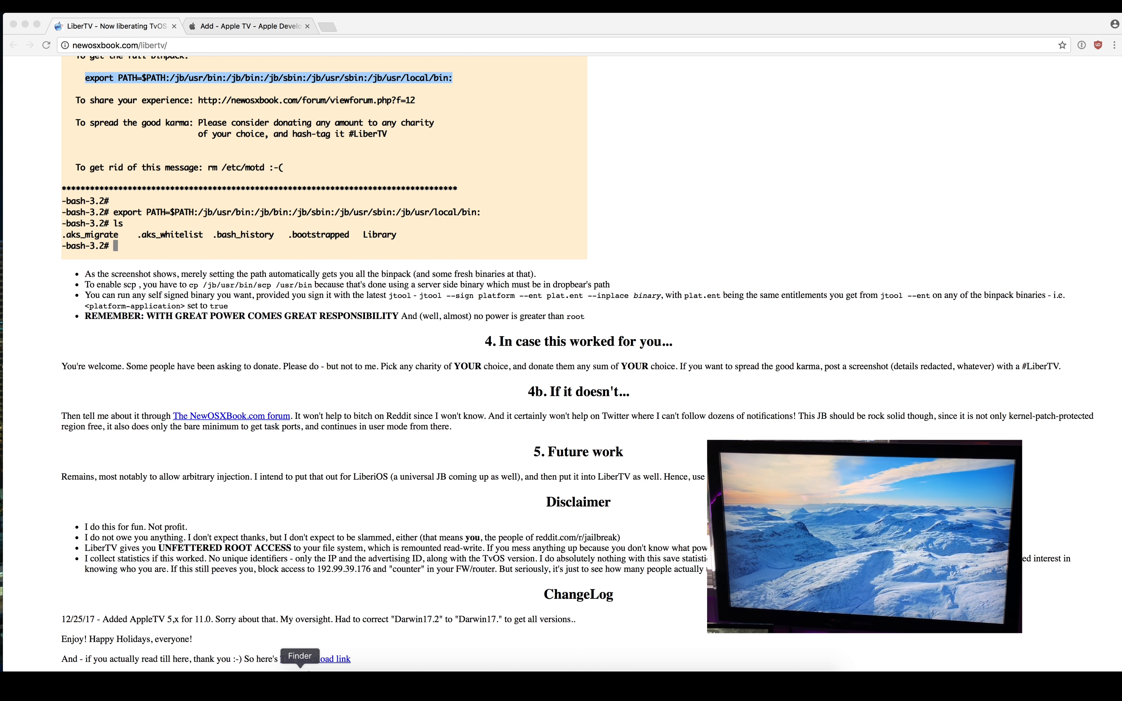
pyautogui.scroll(3)
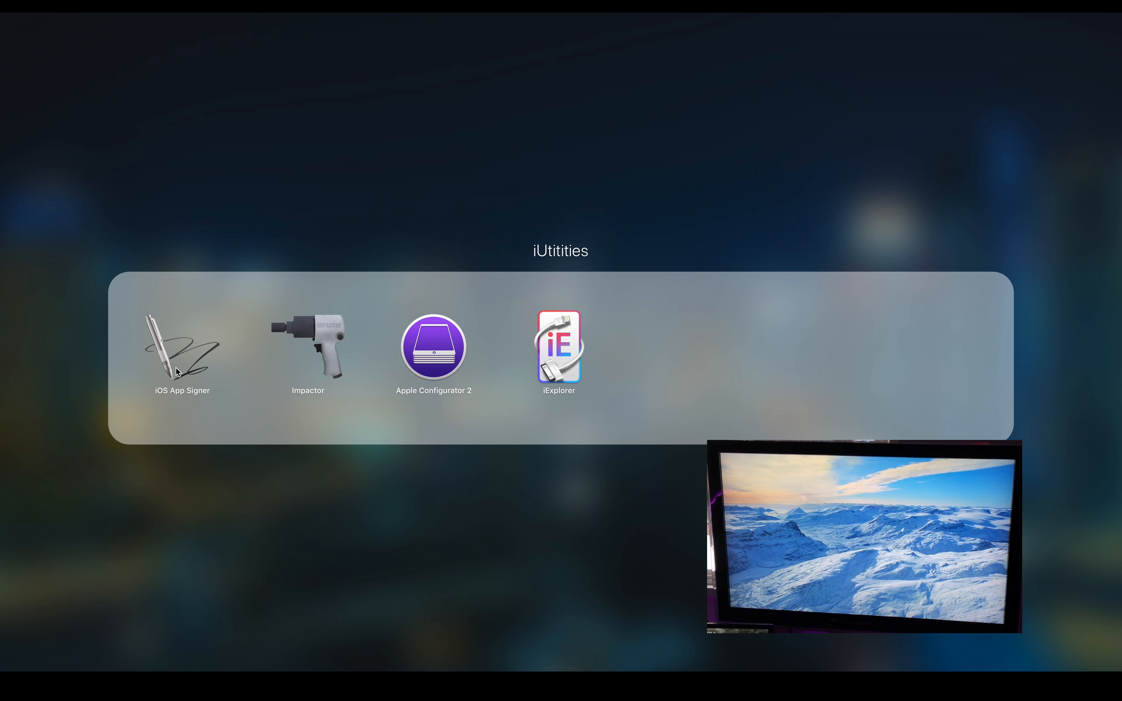
pyautogui.moveTo(346, 574)
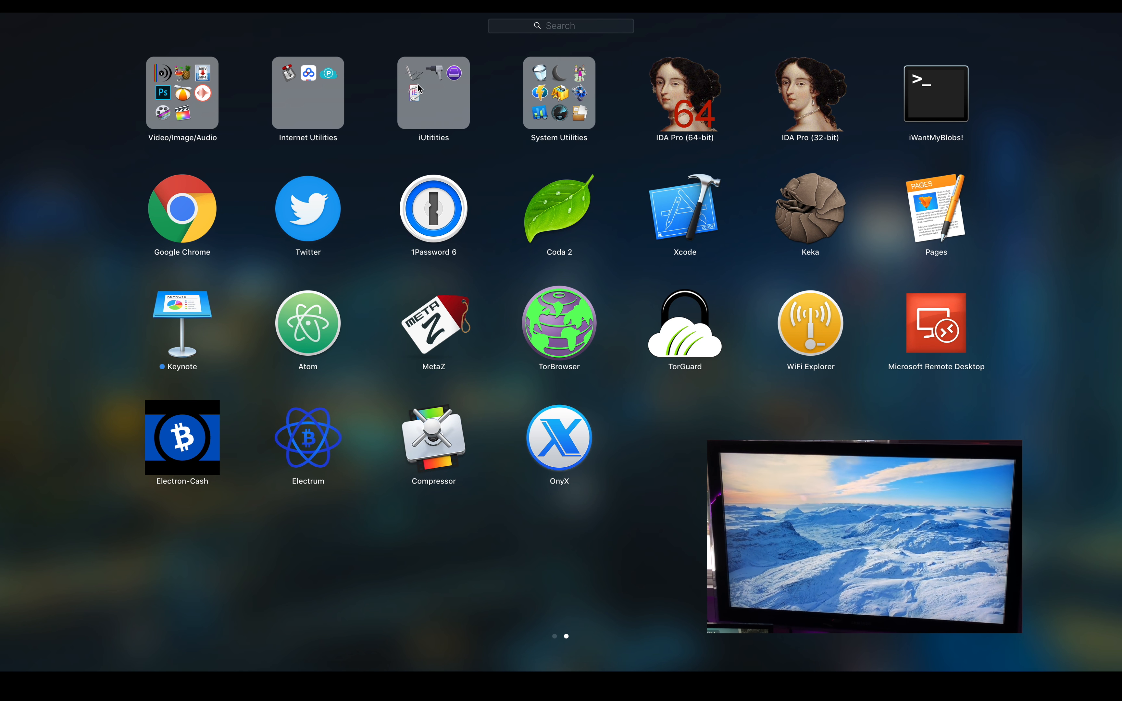
pyautogui.click(182, 211)
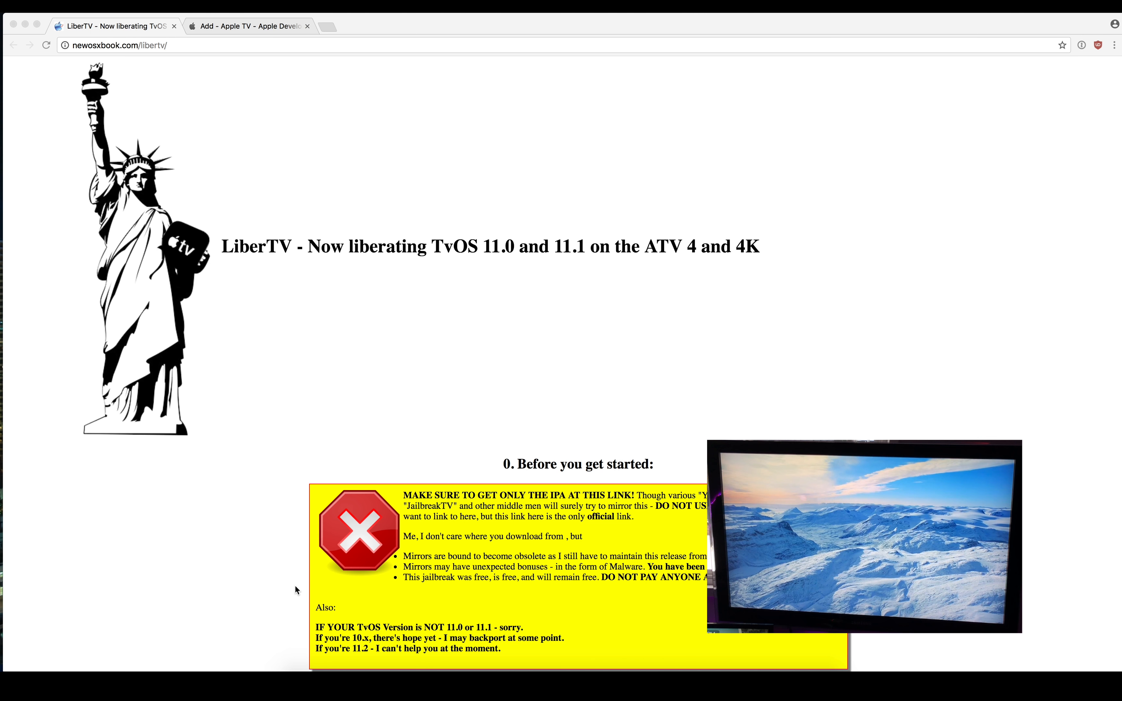
# Step: Check the Apple TV registration review, launch Xcode and start a new project from the File menu
pyautogui.click(247, 26)
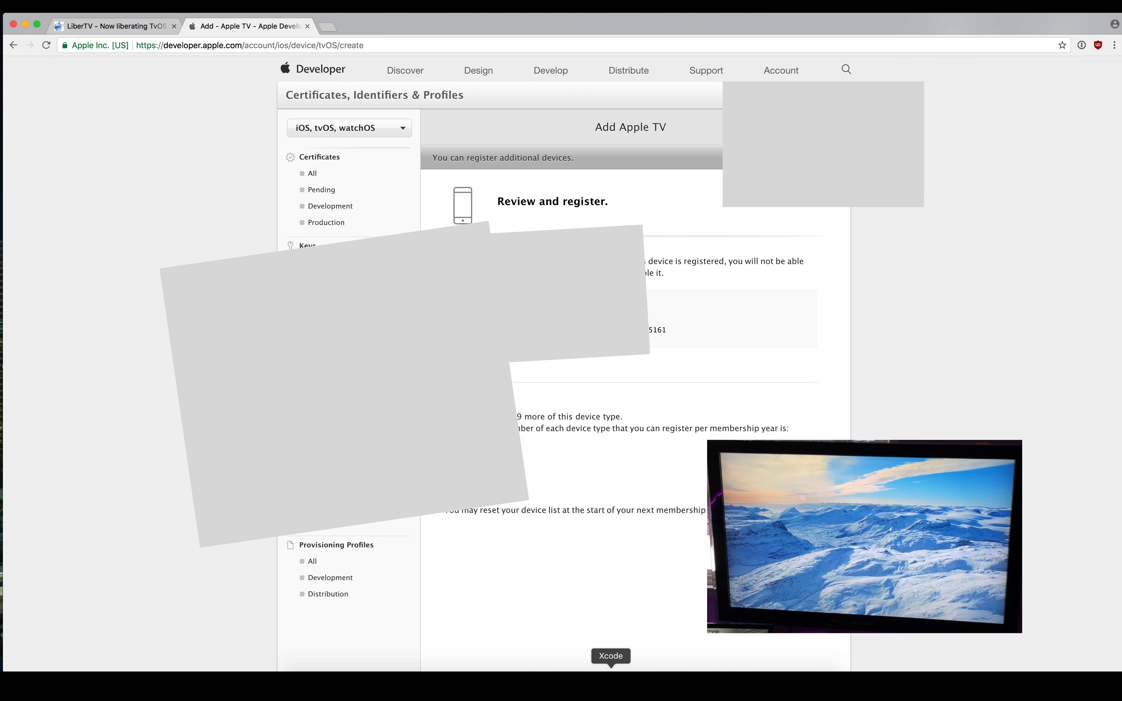
pyautogui.click(611, 655)
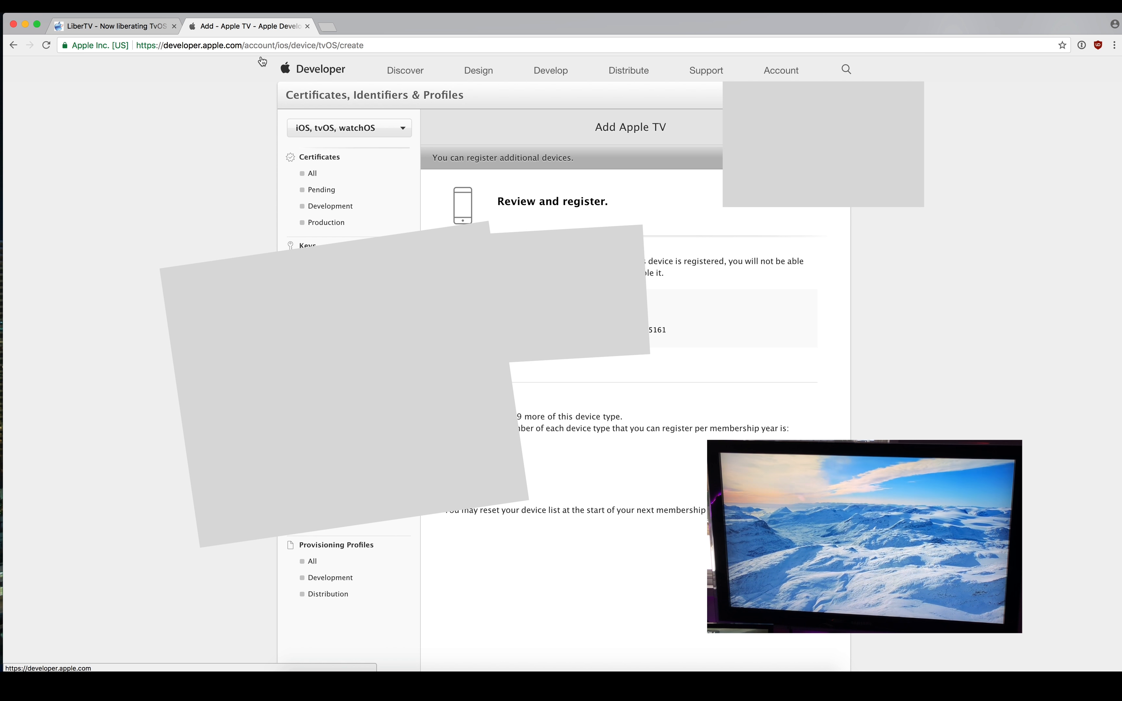
pyautogui.click(111, 26)
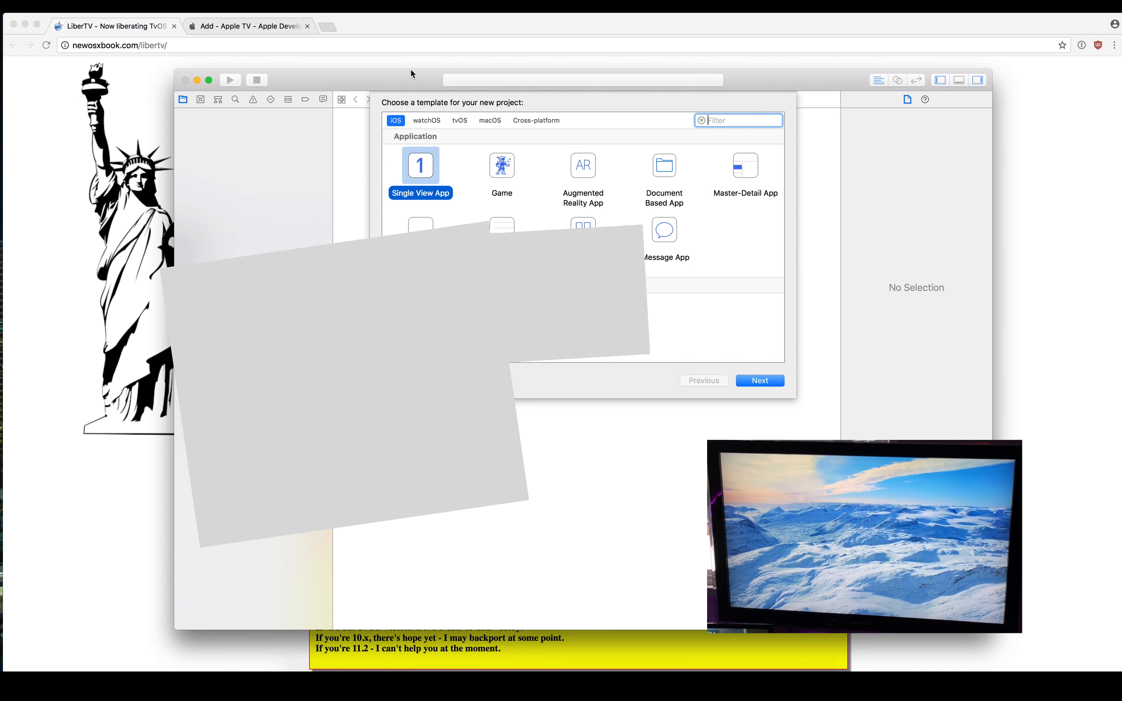
# Step: Create a tvOS Single View App named libertv on the Desktop, replacing the older libertv folder
pyautogui.click(459, 94)
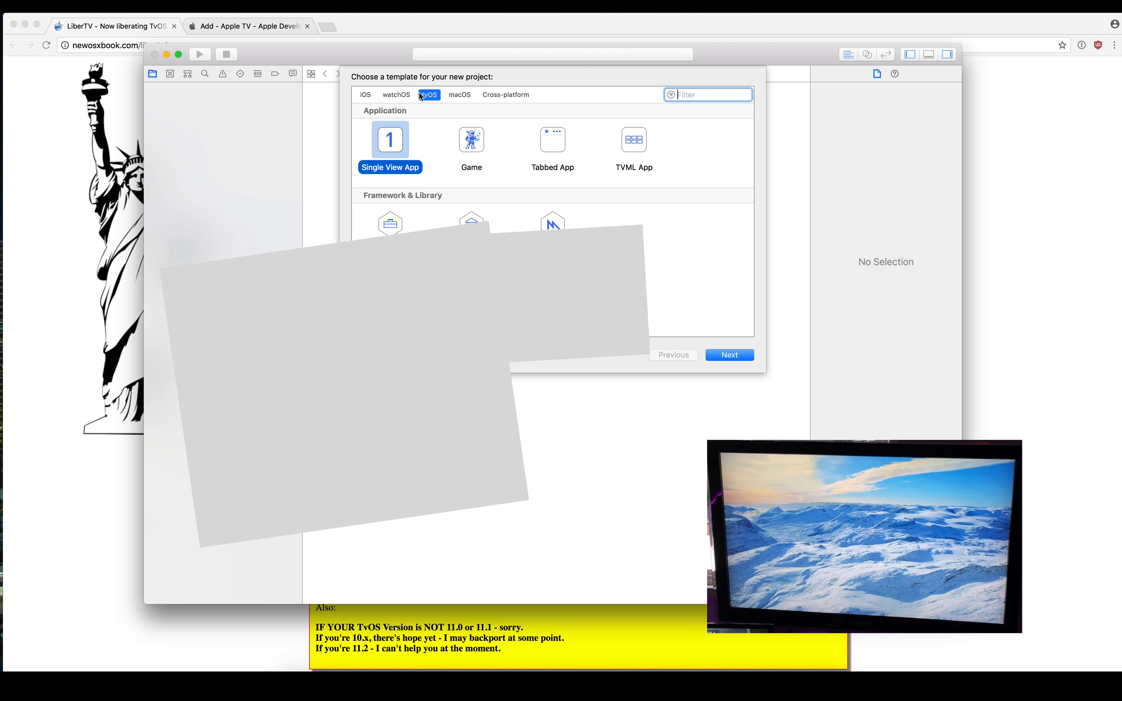
pyautogui.moveTo(777, 383)
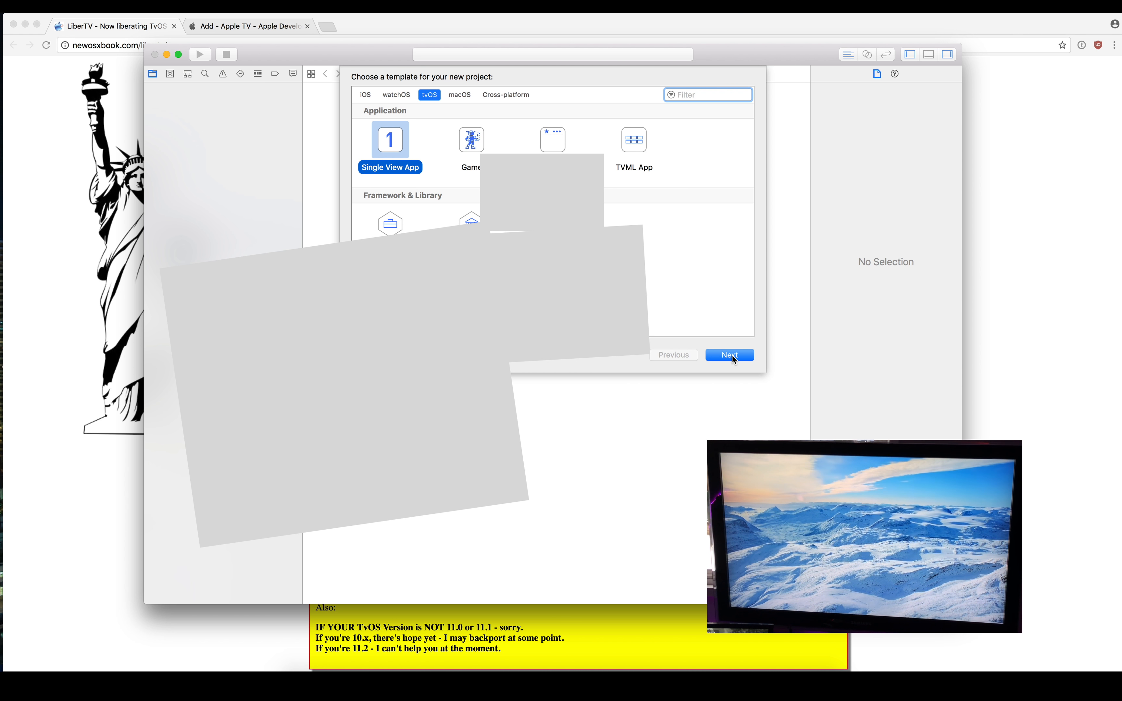
pyautogui.click(729, 355)
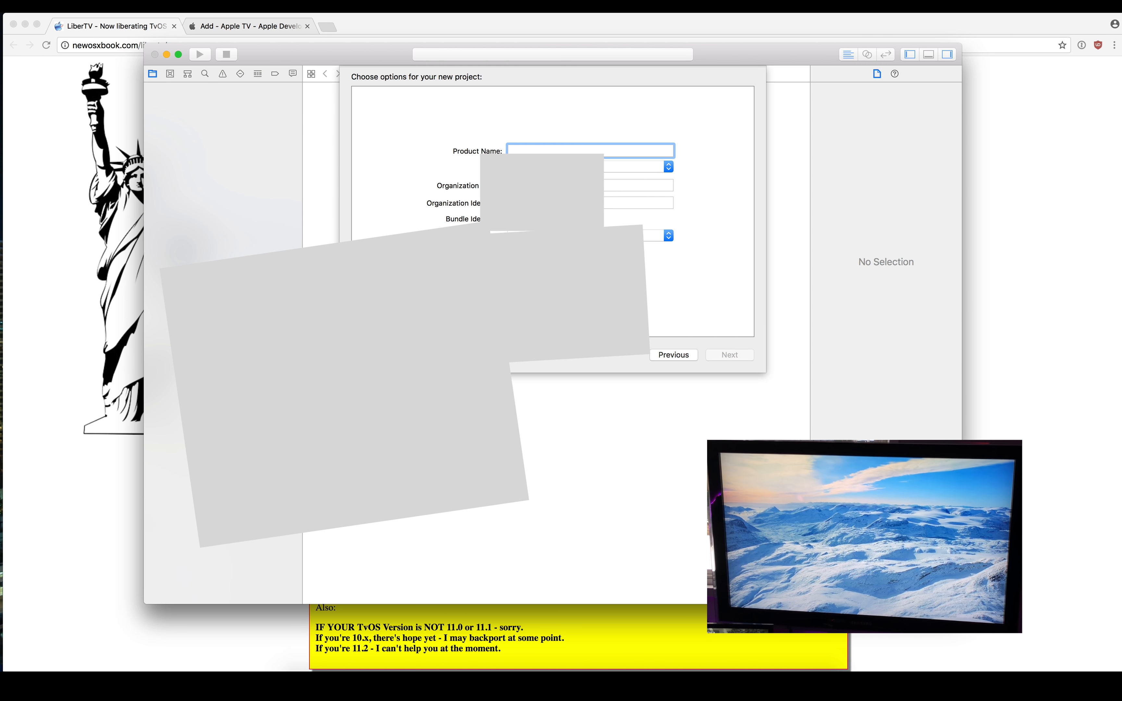
pyautogui.write('libertv')
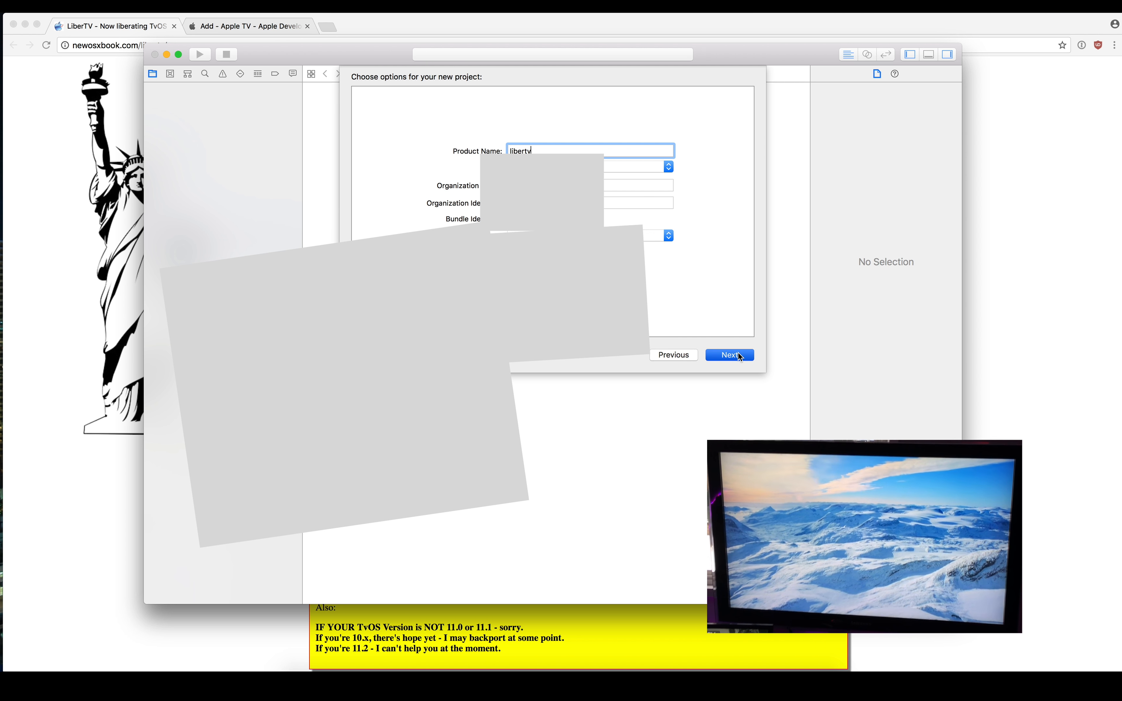
pyautogui.click(728, 355)
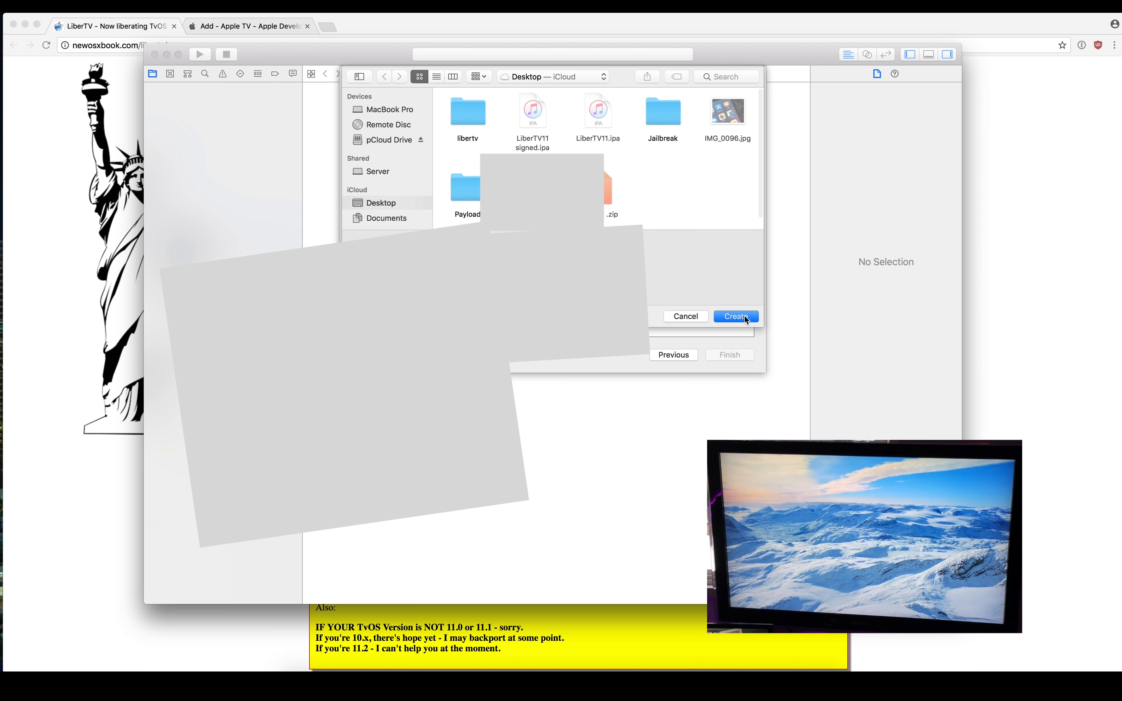
pyautogui.click(736, 316)
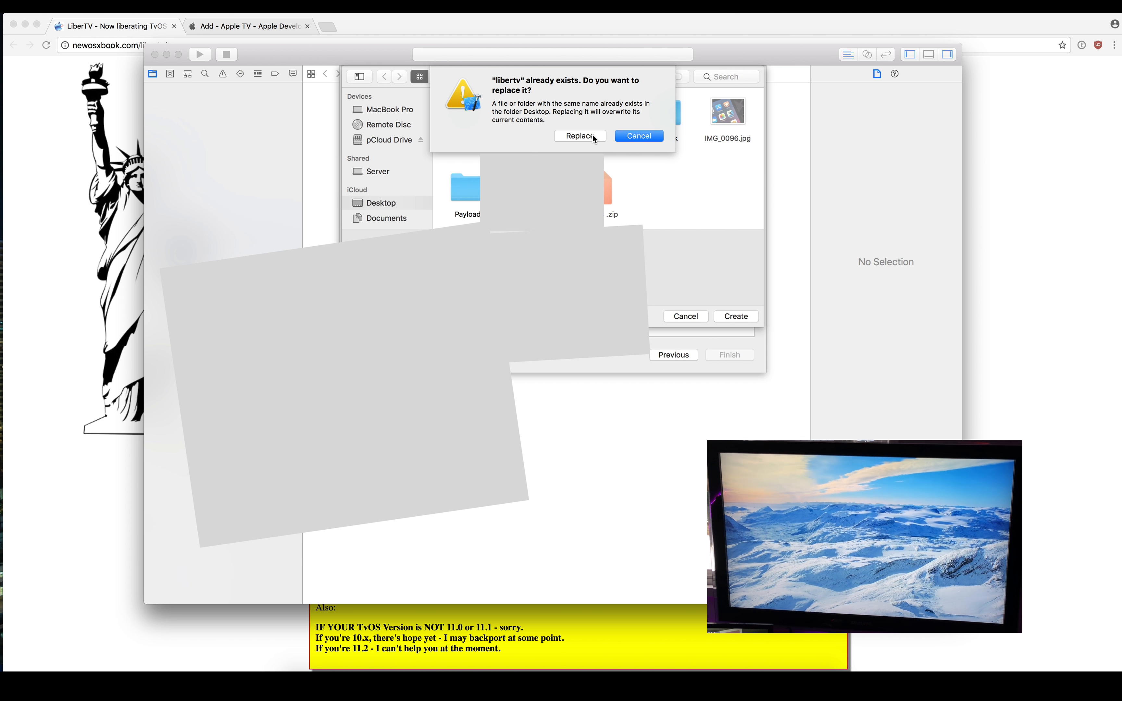
pyautogui.click(581, 136)
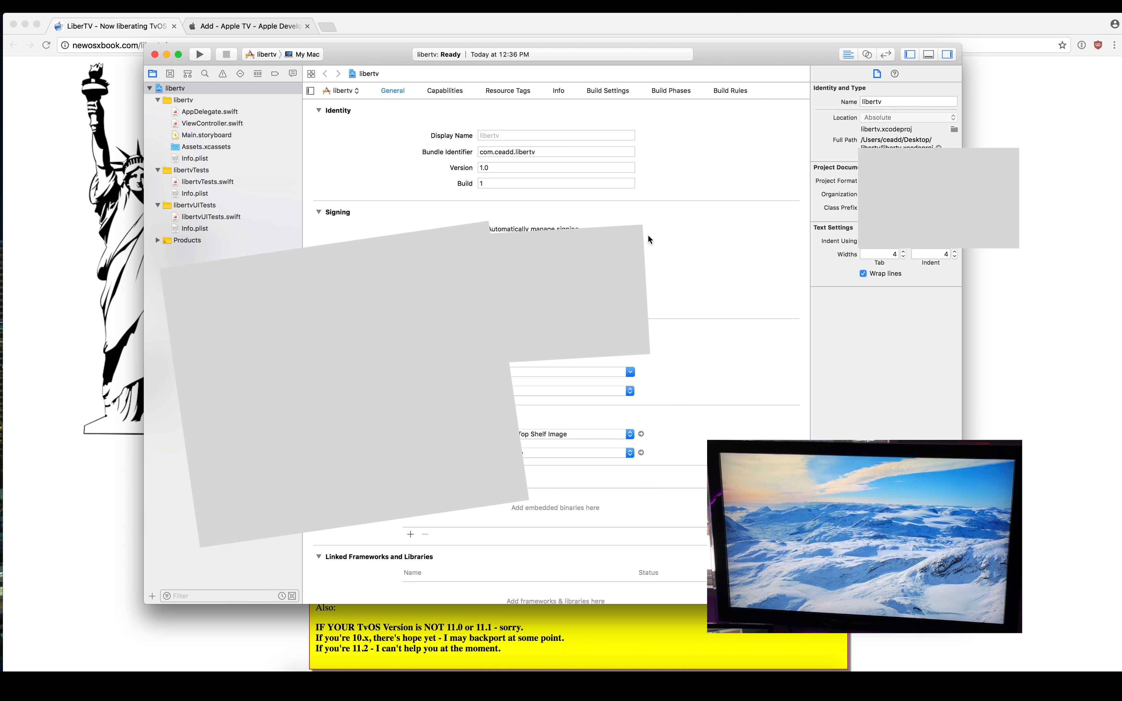
# Step: Set the libertv scheme's run destination to the Apple TV 4K
pyautogui.click(304, 54)
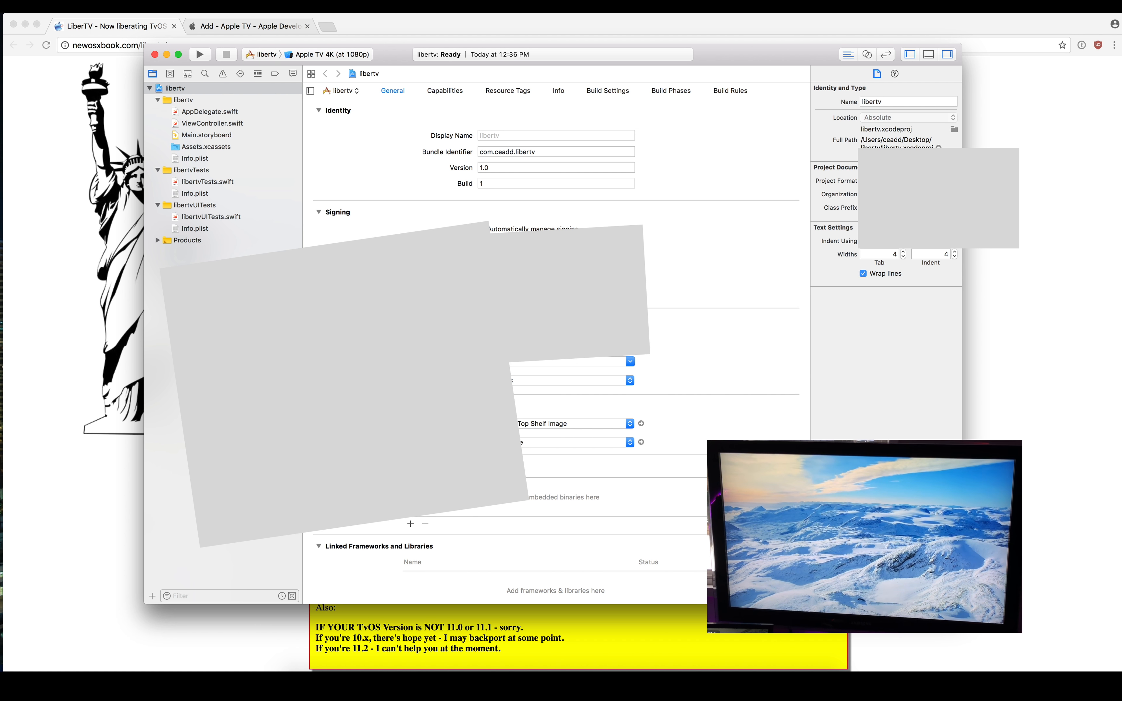
pyautogui.moveTo(560, 380)
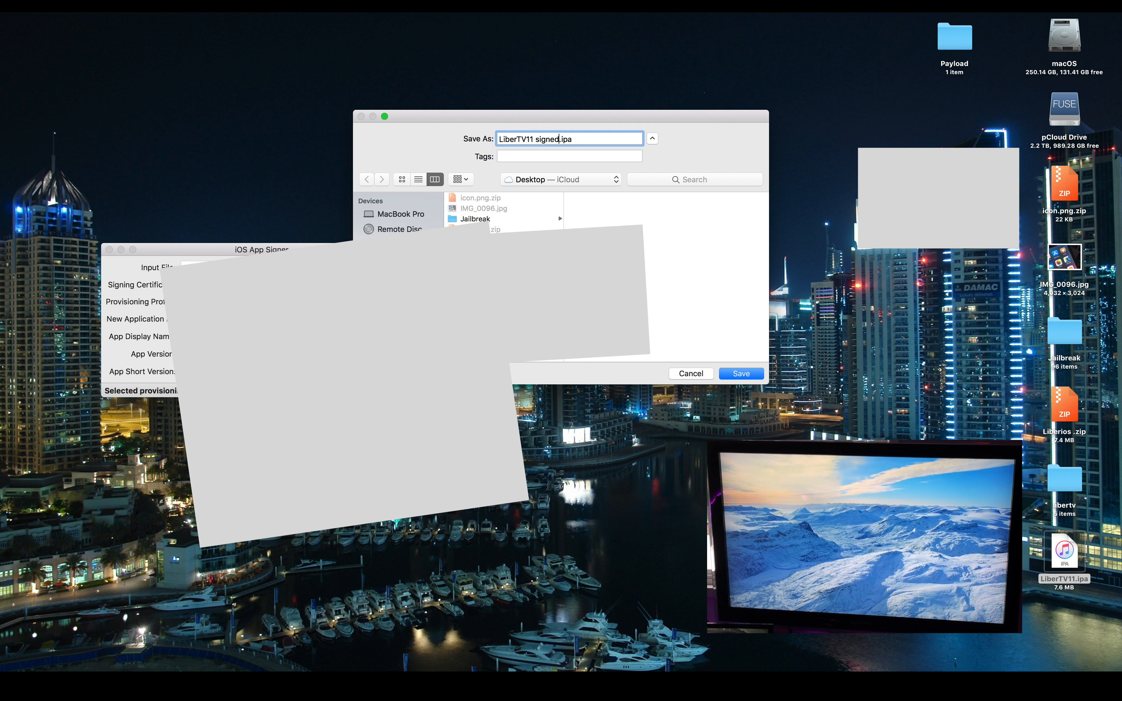
# Step: Save the re-signed LiberTV11 signed.ipa to the Desktop
pyautogui.click(741, 374)
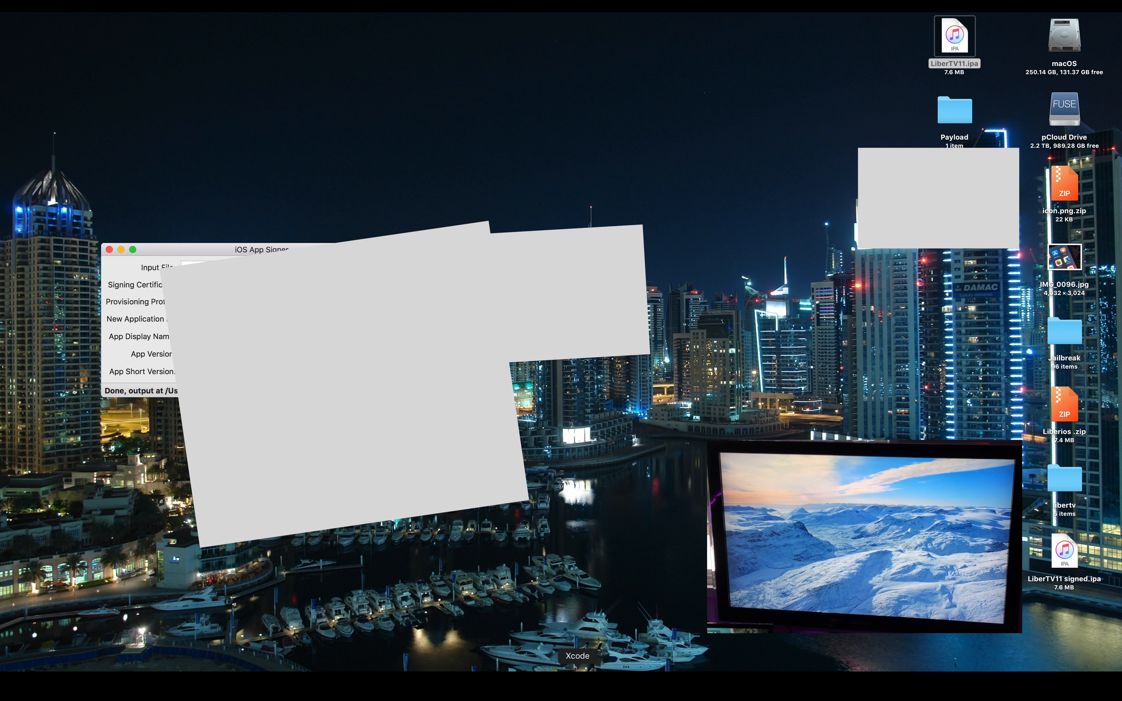
# Step: Show Xcode's Devices and Simulators window and dismiss the device notice for Living Room
pyautogui.click(588, 656)
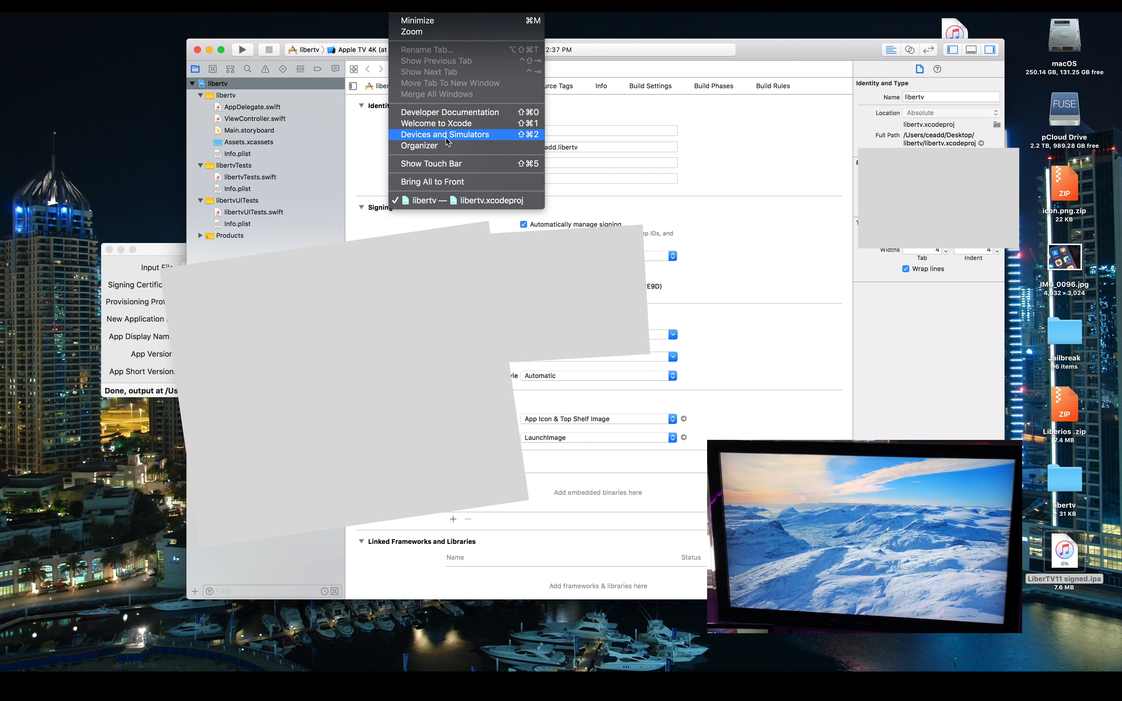
pyautogui.click(444, 134)
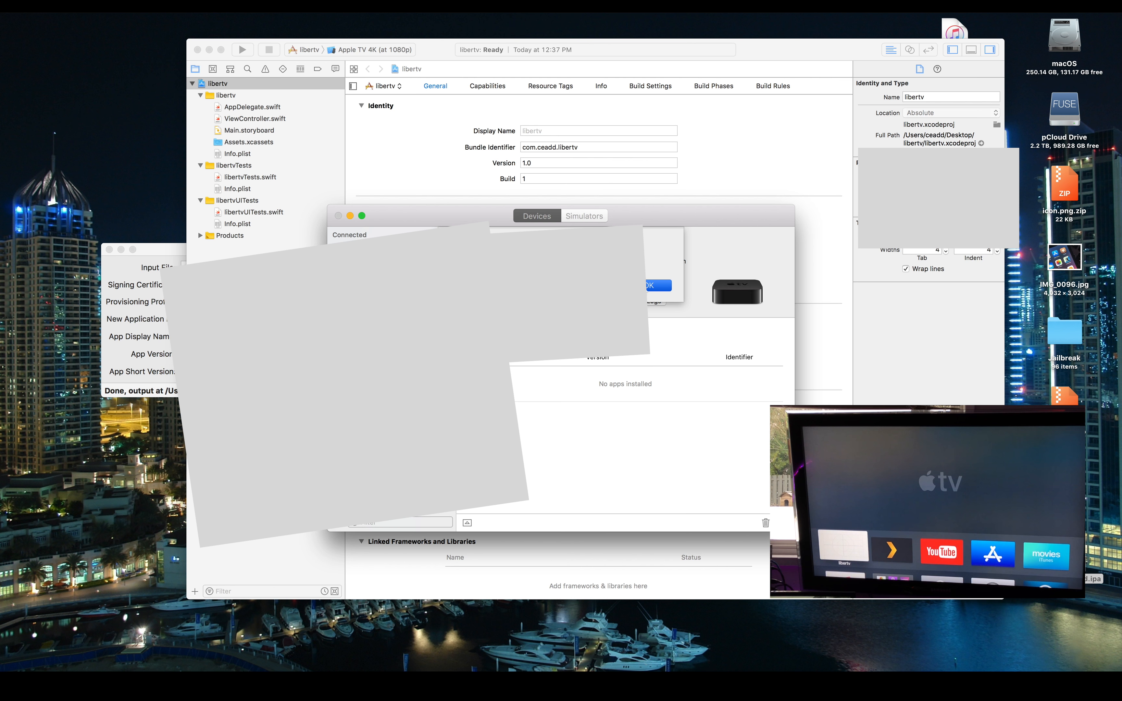
pyautogui.click(647, 285)
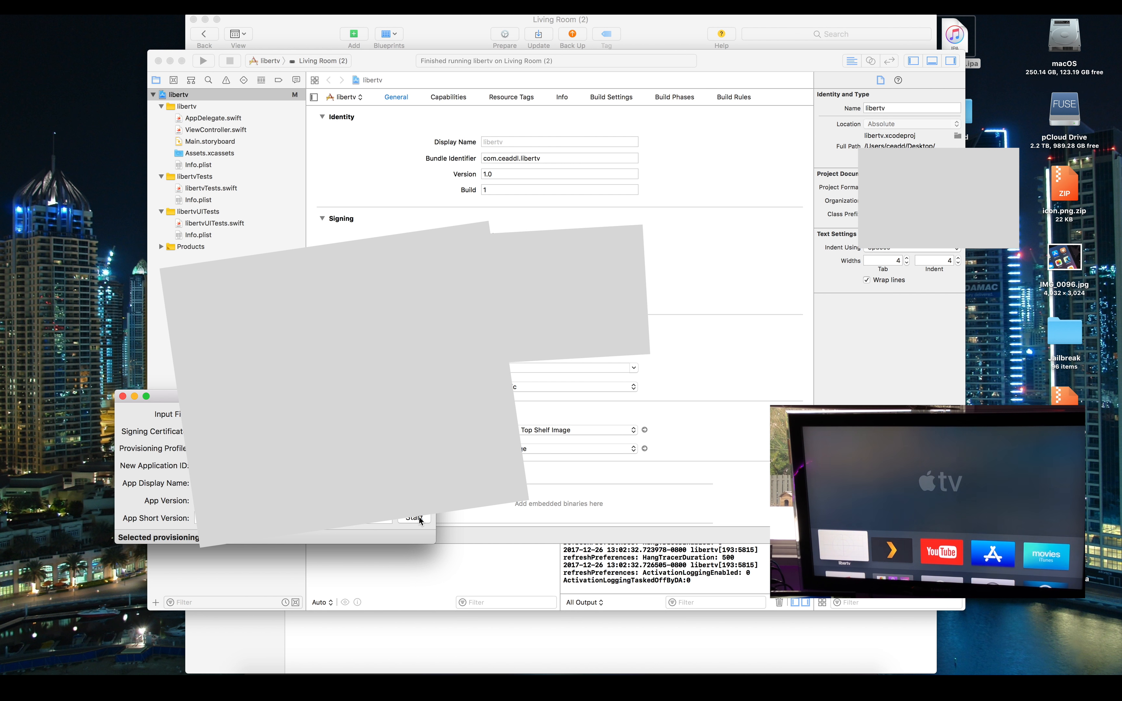
# Step: Re-sign the LiberTV package in iOS App Signer and save it to the Desktop
pyautogui.click(414, 518)
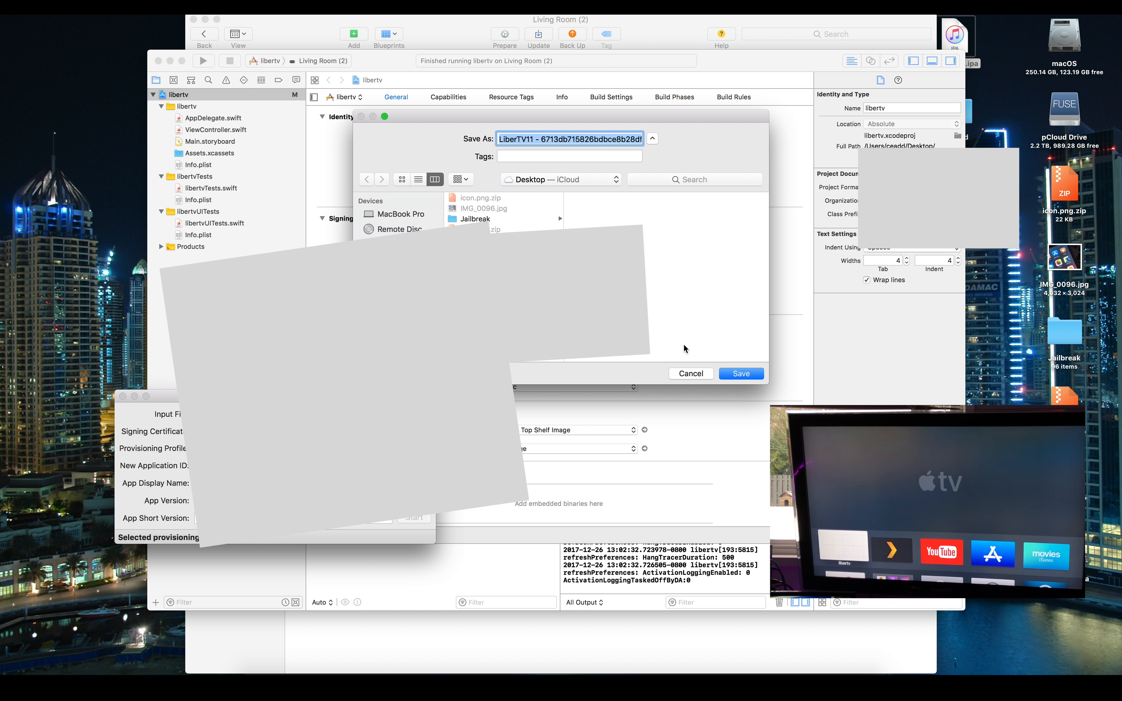
pyautogui.click(741, 373)
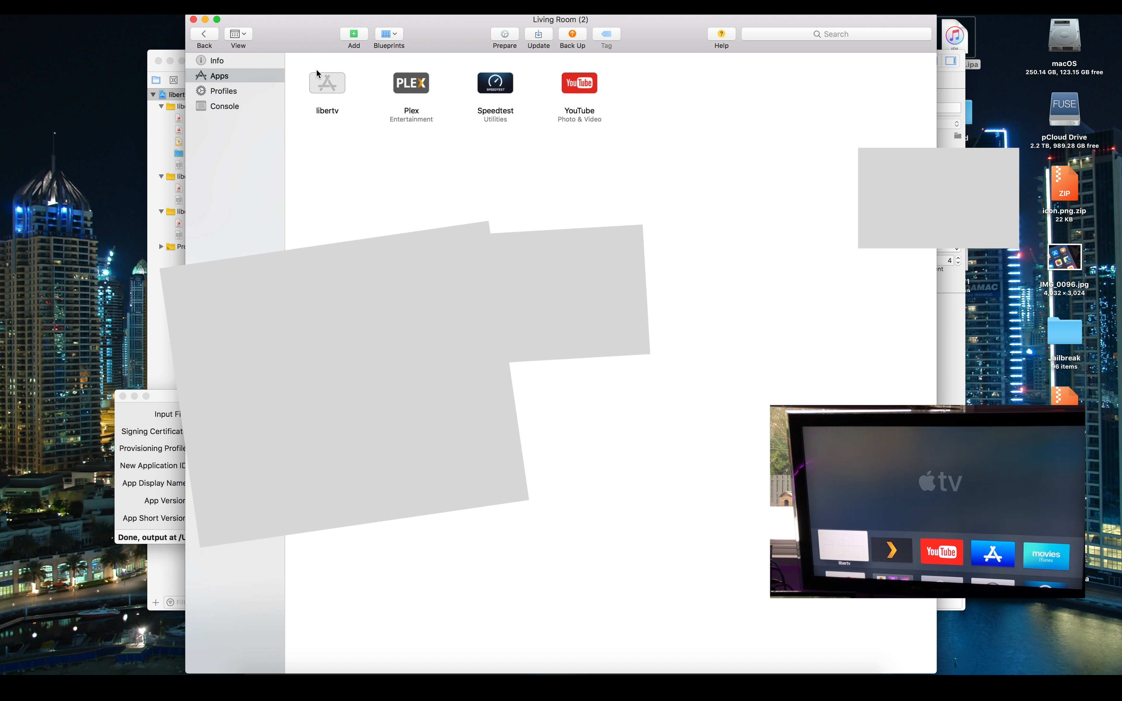
# Step: Add the signed LiberTV IPA to the Living Room Apple TV's apps in Apple Configurator 2
pyautogui.click(327, 82)
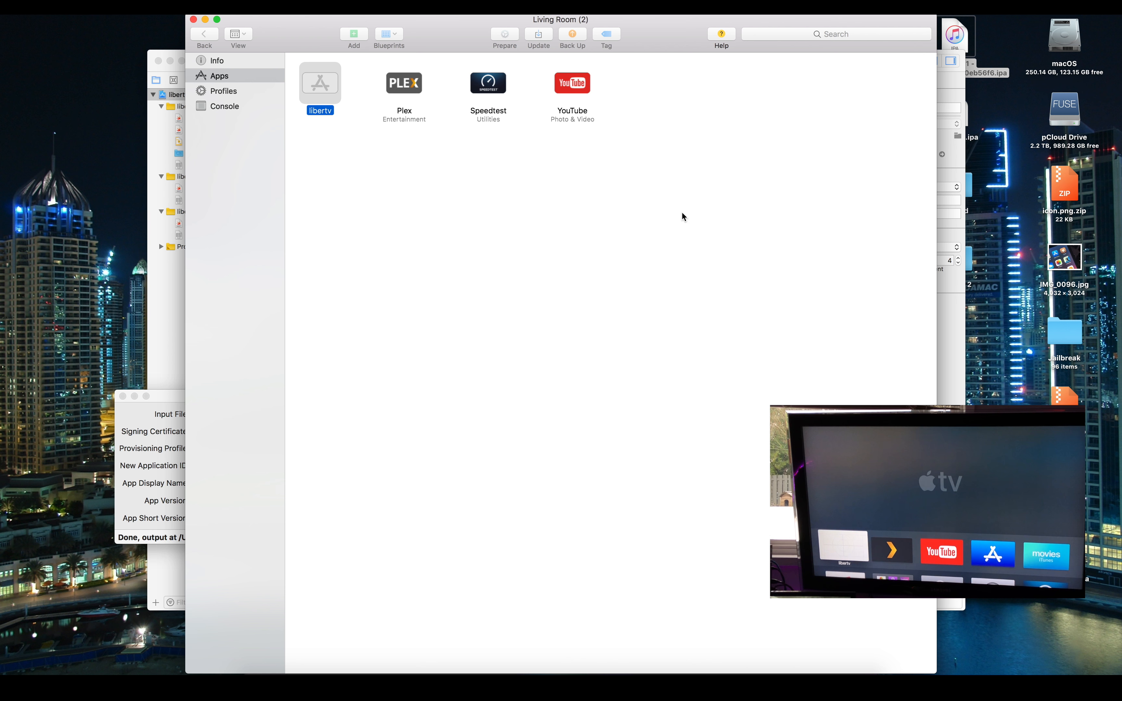
pyautogui.click(353, 34)
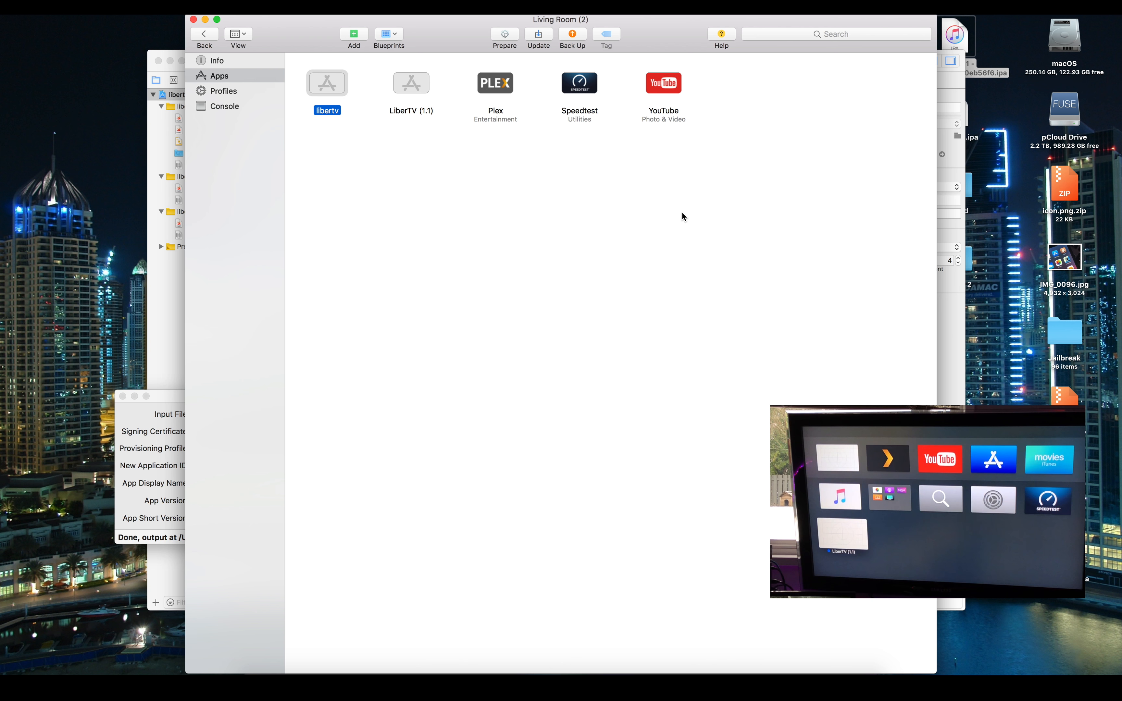
pyautogui.moveTo(302, 87)
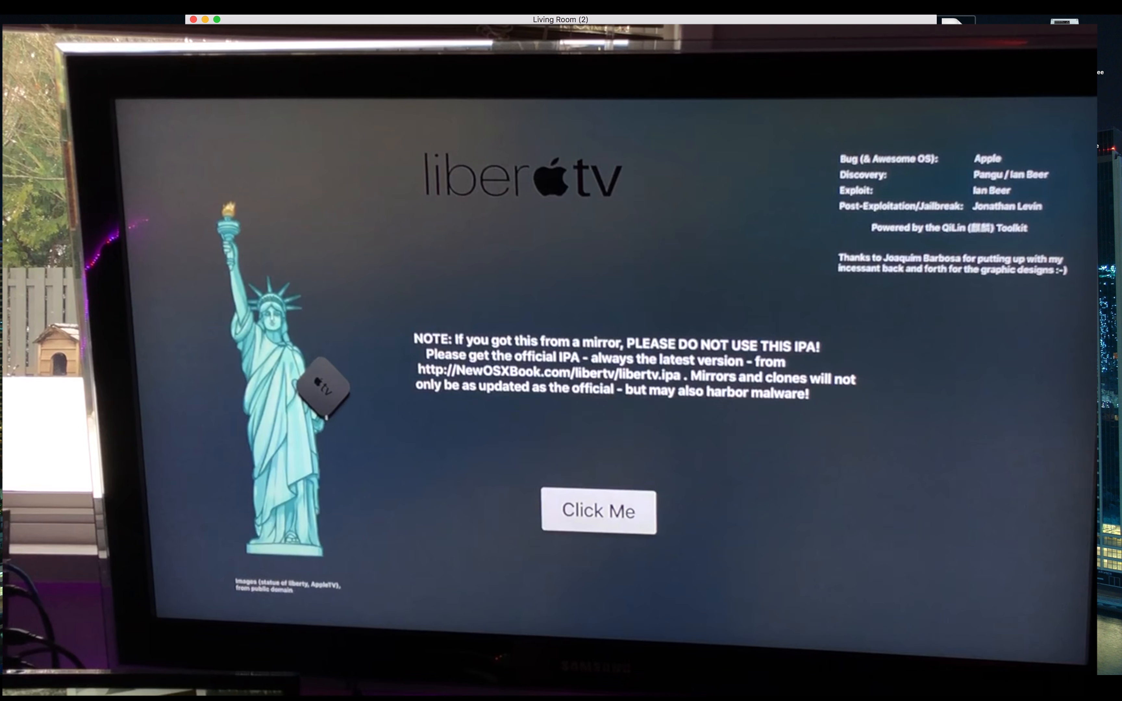
# Step: Run the LiberTV jailbreak on the Apple TV via its Click Me button
pyautogui.click(598, 512)
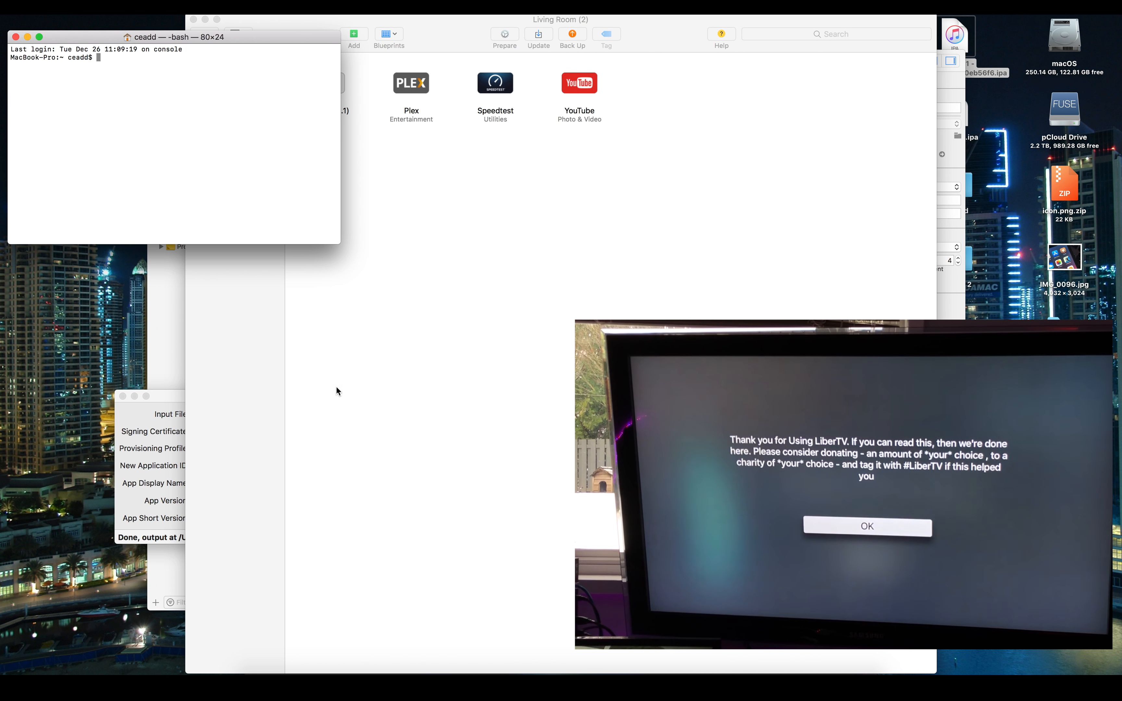
pyautogui.moveTo(292, 385)
pyautogui.write('ssh root@')
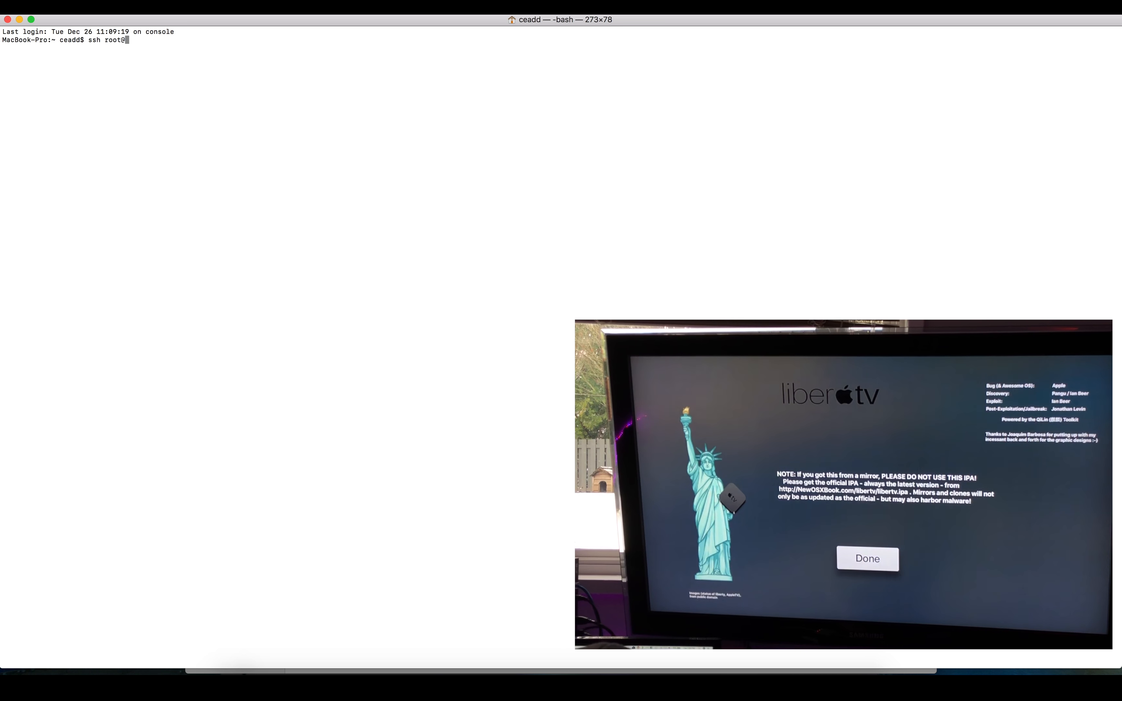
# Step: Connect to the Apple TV as root over SSH at 11.11.0.31 and accept its host key with yes
pyautogui.write('11.11.')
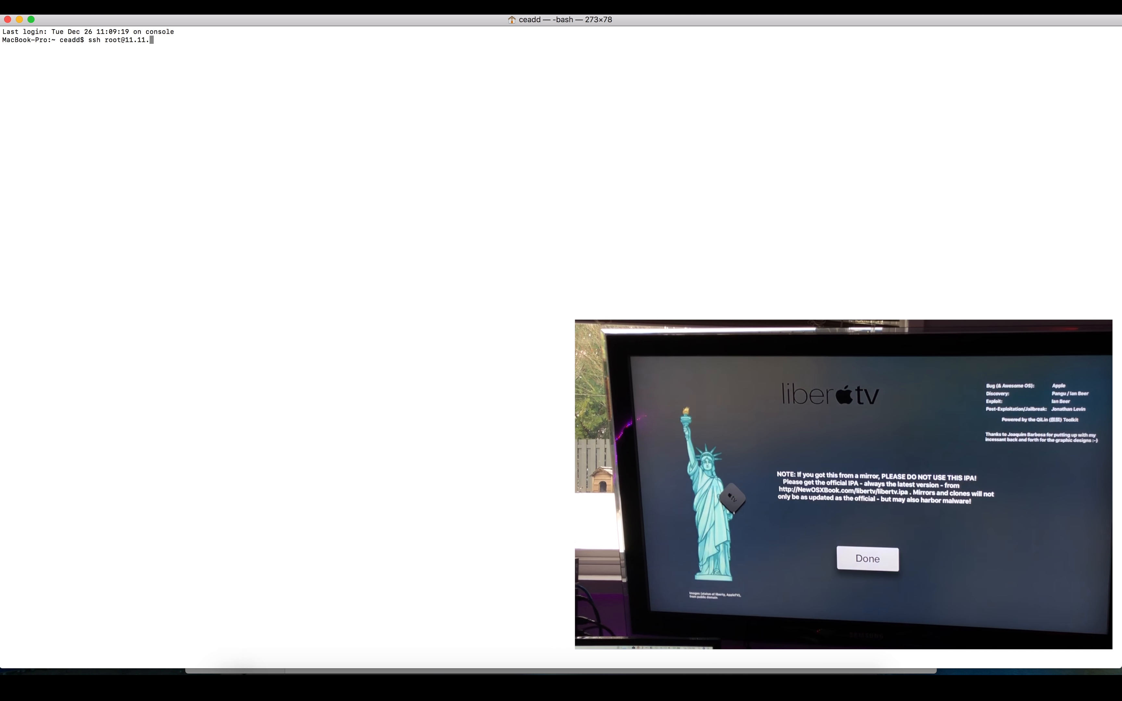
pyautogui.write('0.')
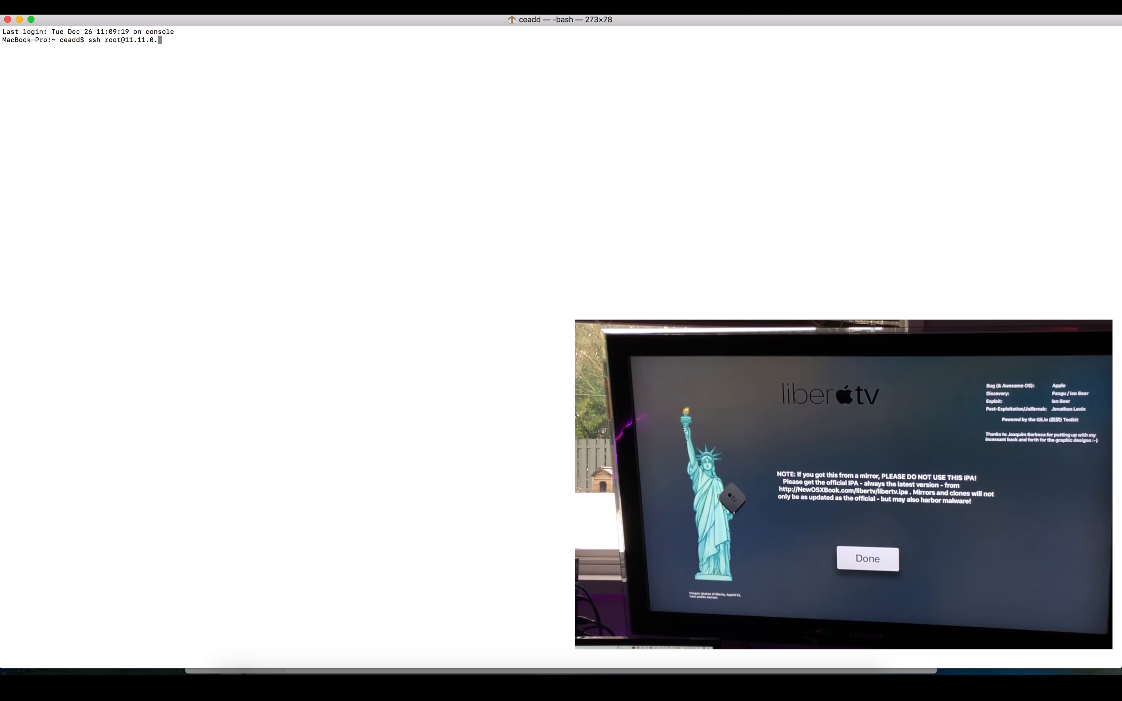
pyautogui.press('Return')
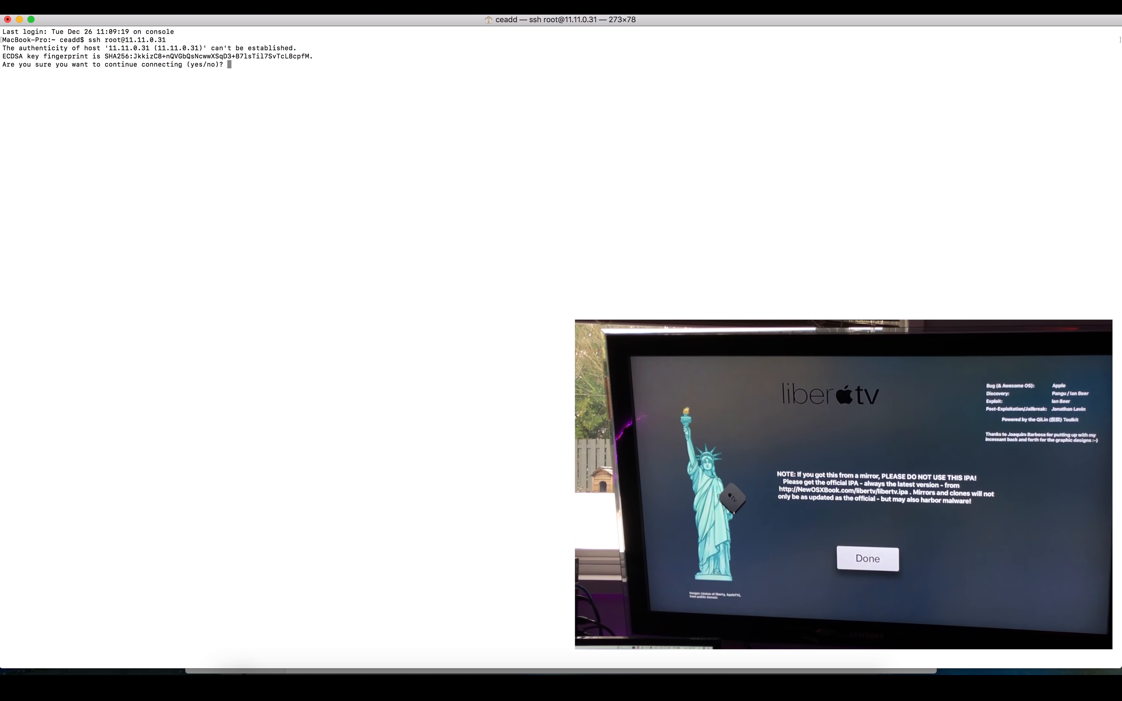
pyautogui.write('yes')
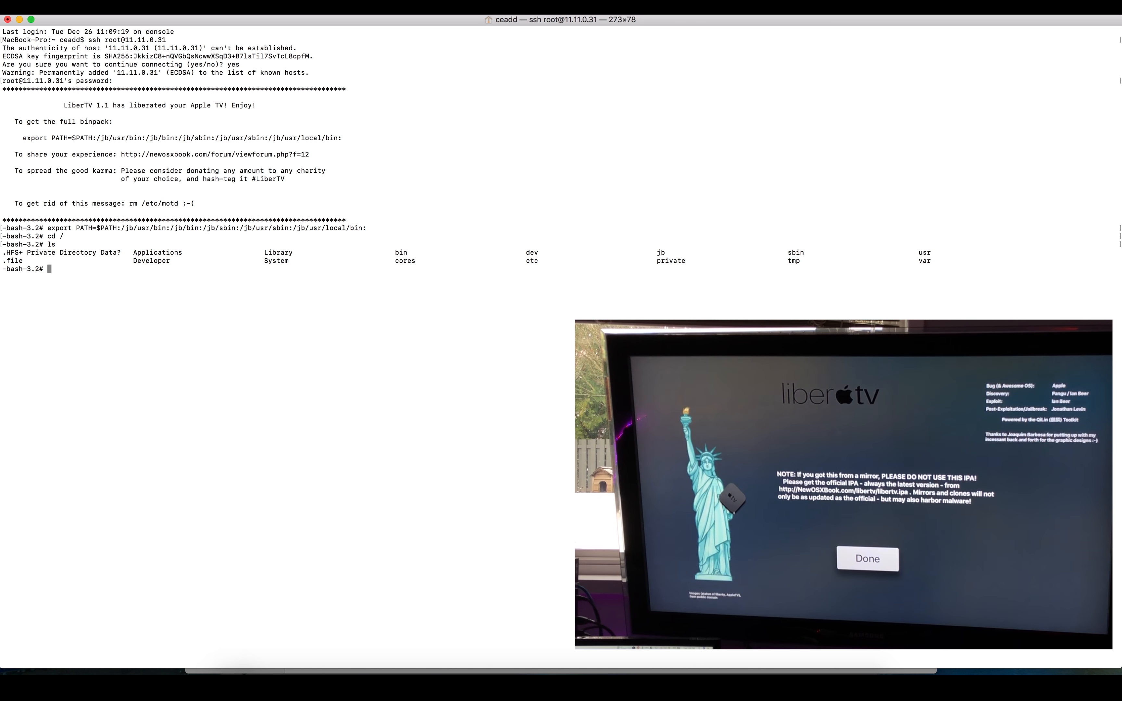
# Step: List the Apple TV's /Applications folder and show the kernel version with uname -a
pyautogui.write('cd /')
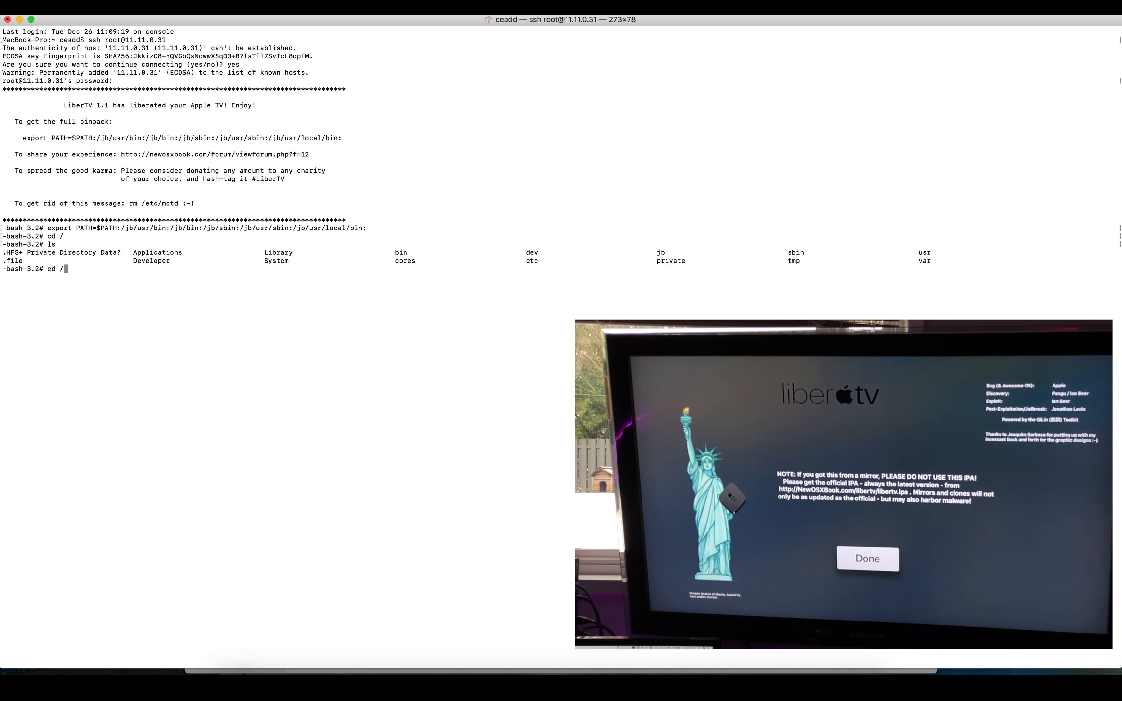
pyautogui.write('Applic')
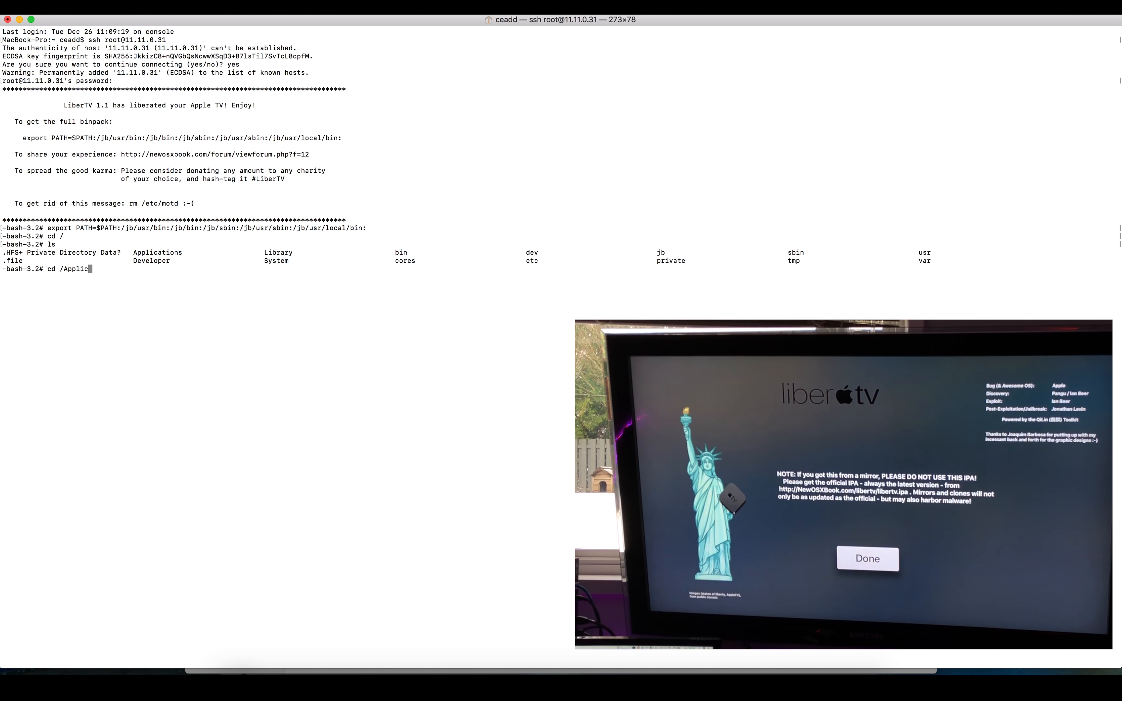
pyautogui.press('Return')
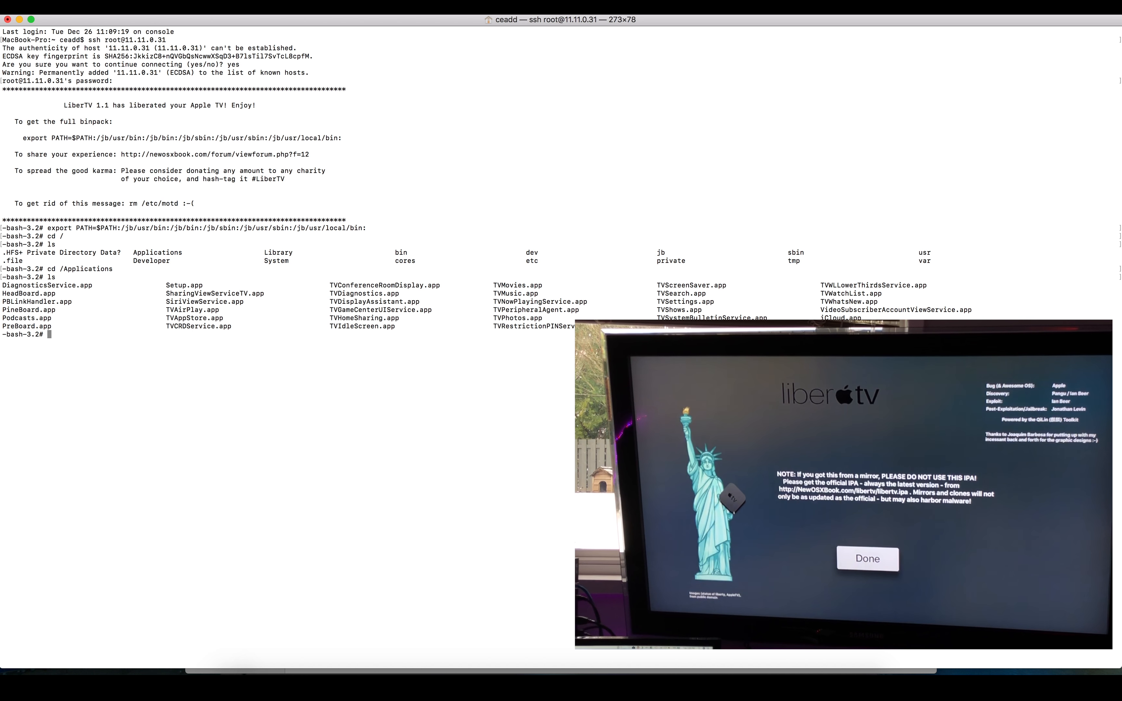
pyautogui.write('unam')
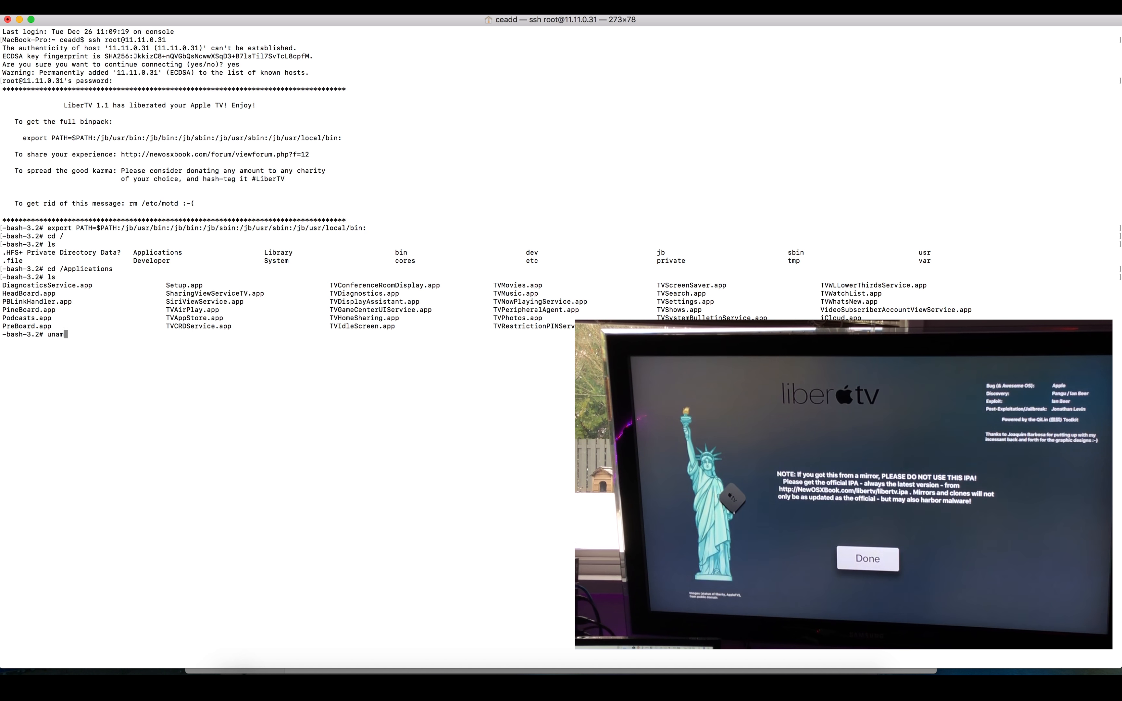
pyautogui.press('Return')
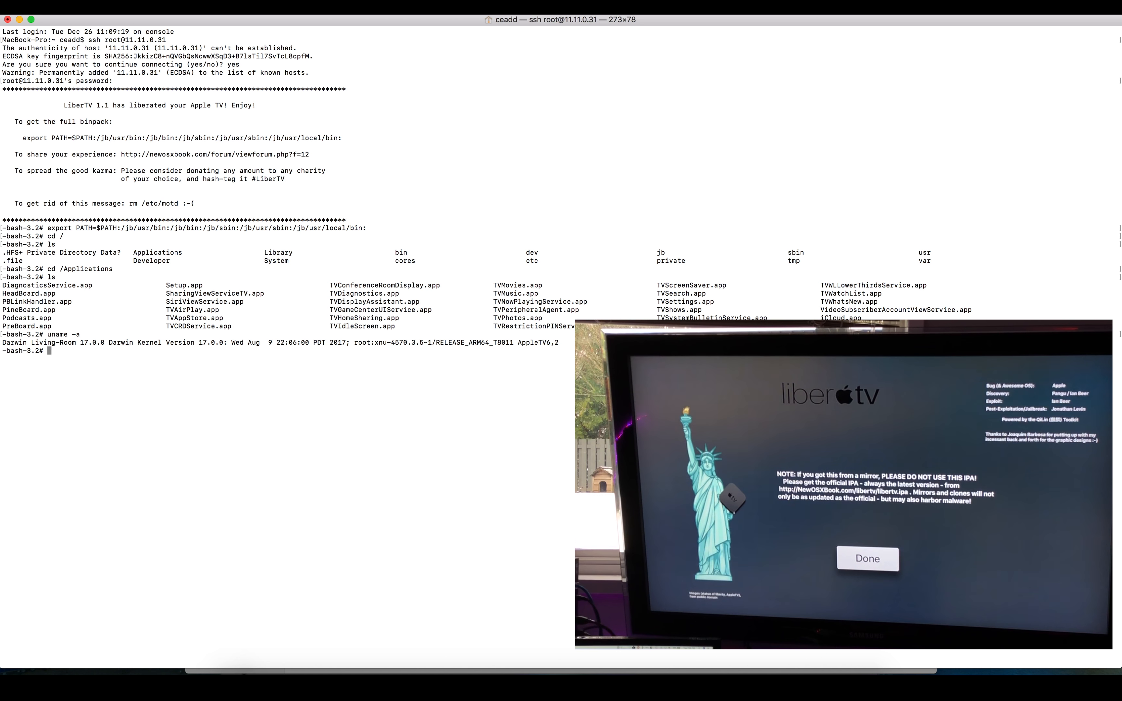